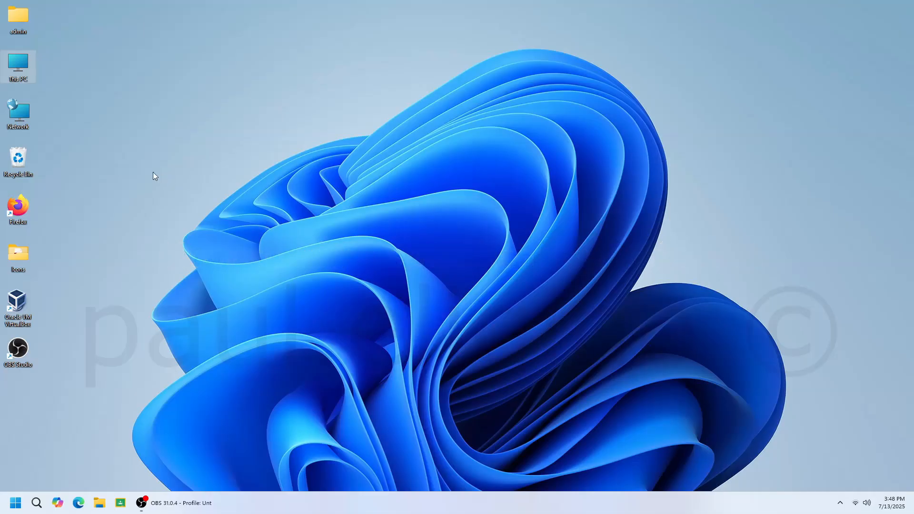
mouse_move(83, 109)
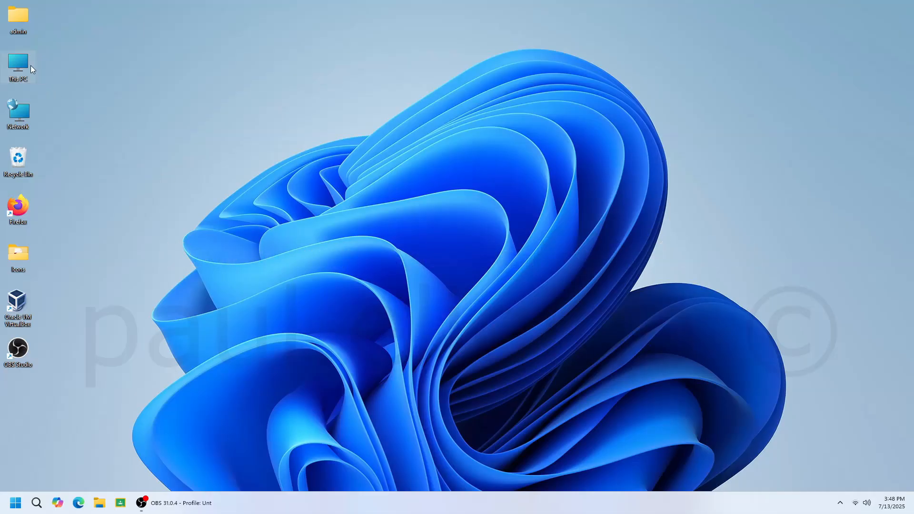
Step: Review the computer's system details from the This PC options, then dismiss them
right_click(18, 63)
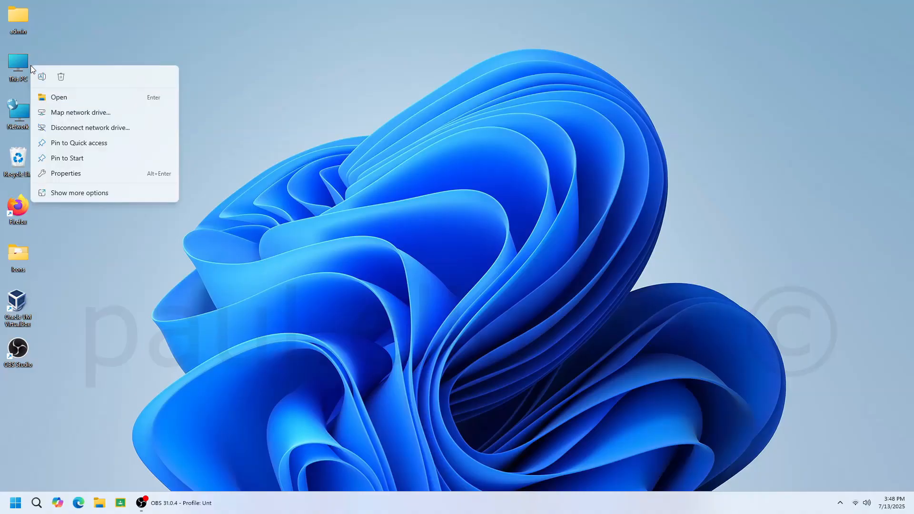
mouse_move(76, 173)
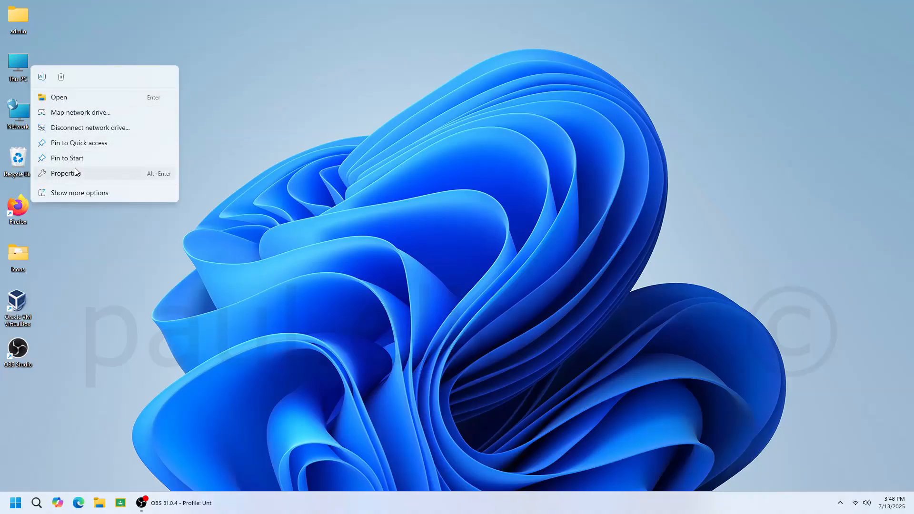
left_click(64, 172)
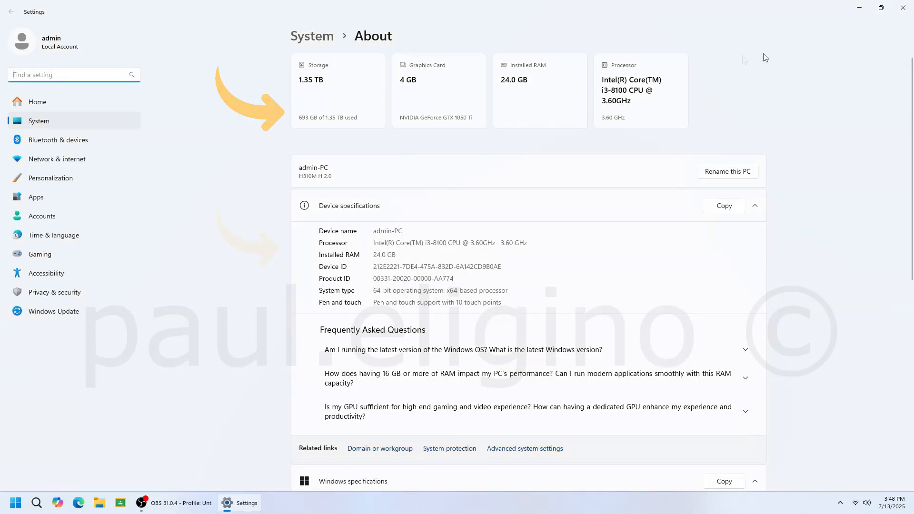
mouse_move(885, 43)
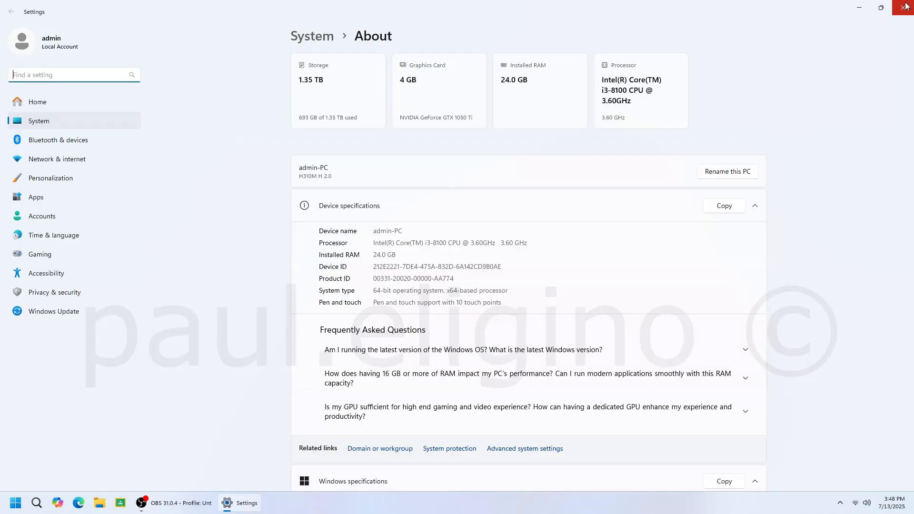
left_click(907, 7)
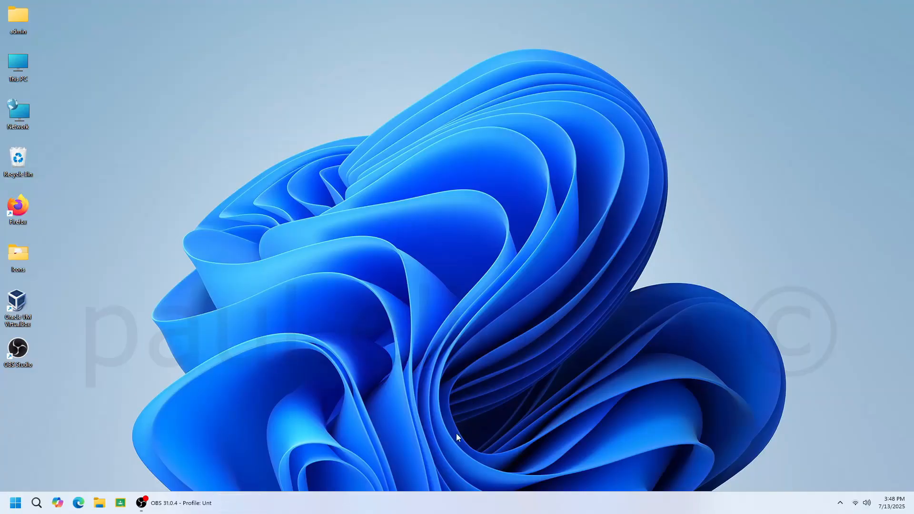
mouse_move(370, 503)
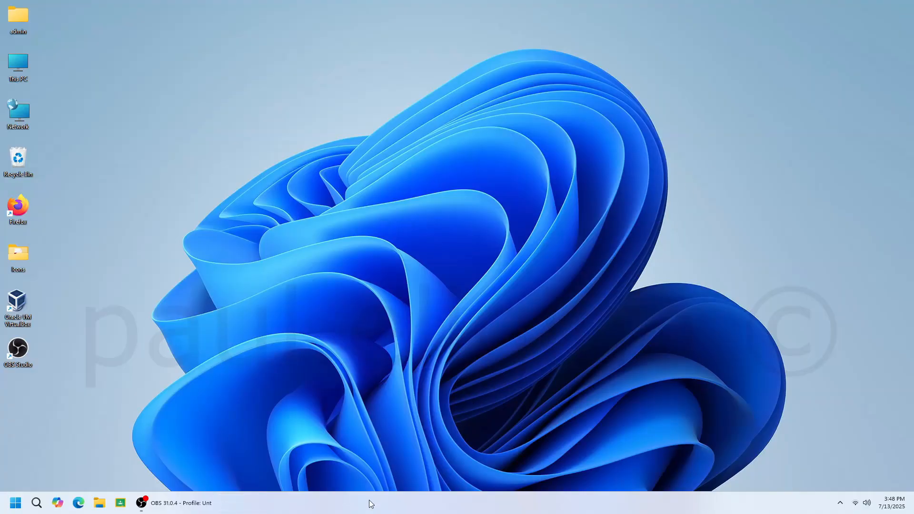
Step: Check memory, Wi-Fi throughput and GPU usage in Task Manager's Performance view, then close it
right_click(371, 503)
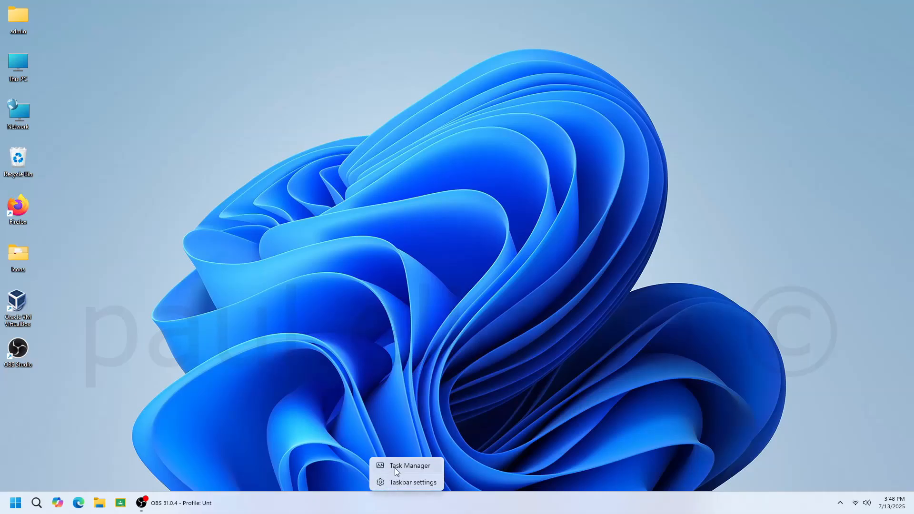
left_click(409, 465)
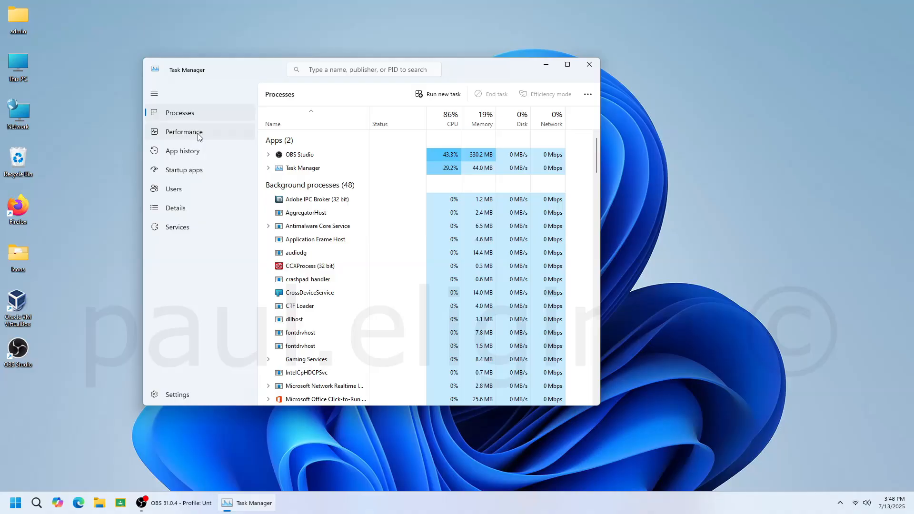
left_click(183, 132)
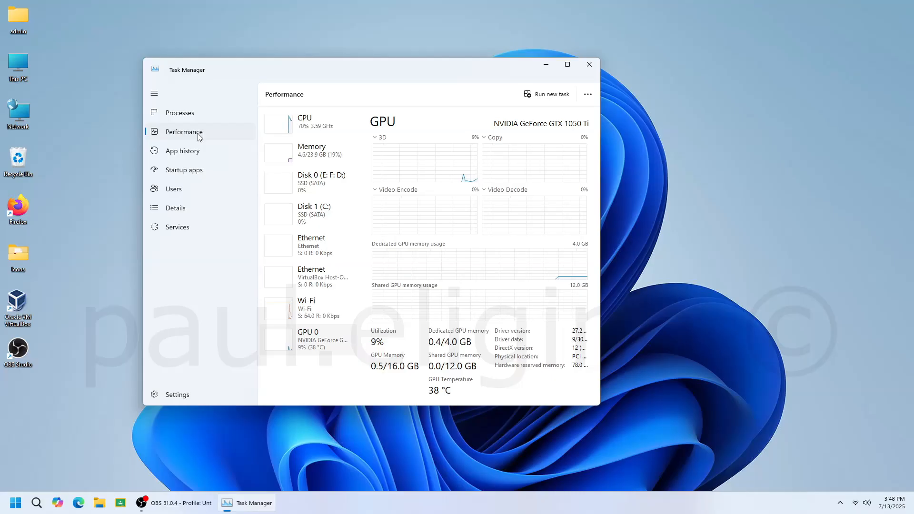
left_click(312, 150)
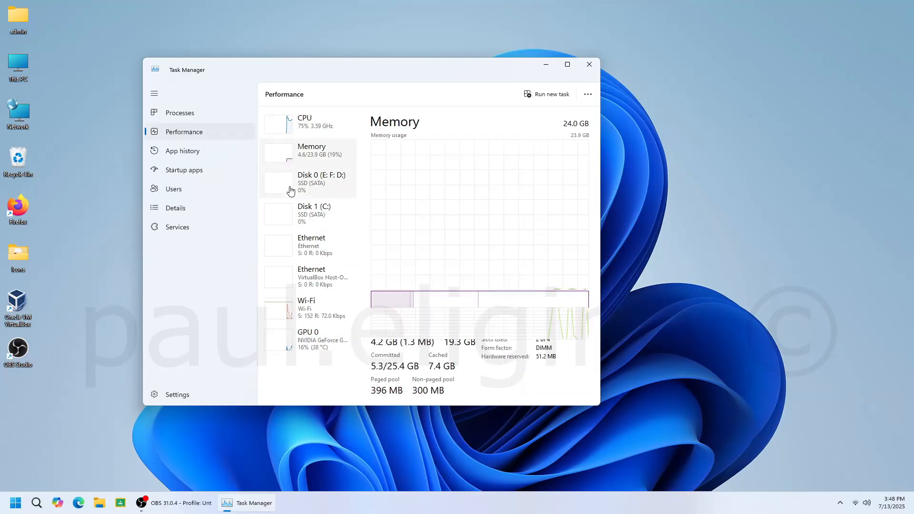
left_click(306, 307)
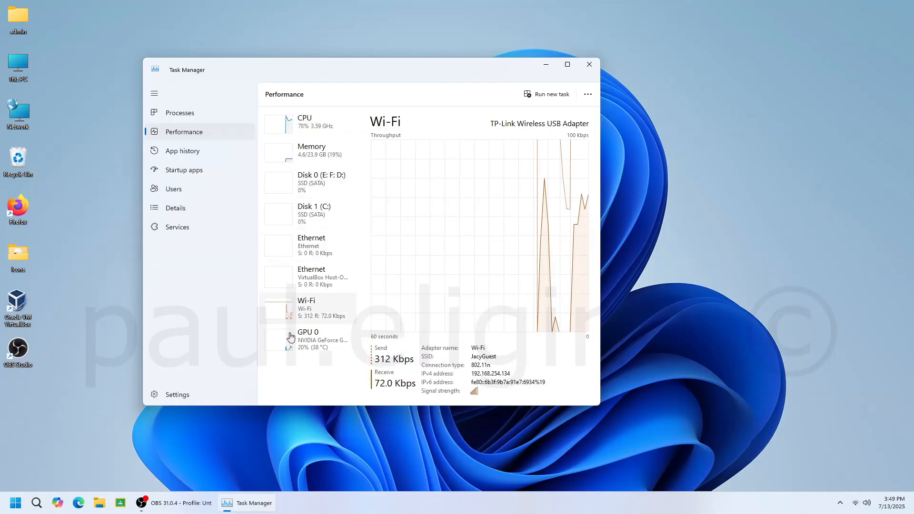
left_click(308, 339)
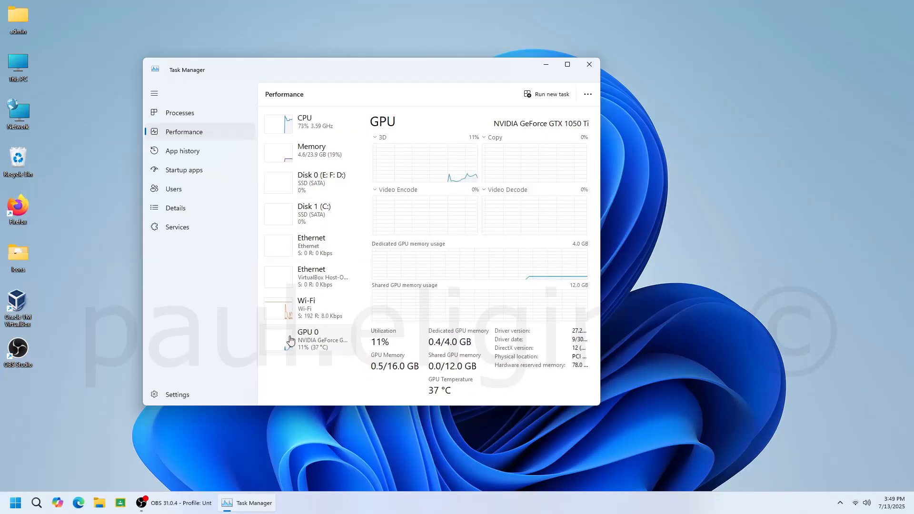
left_click(589, 65)
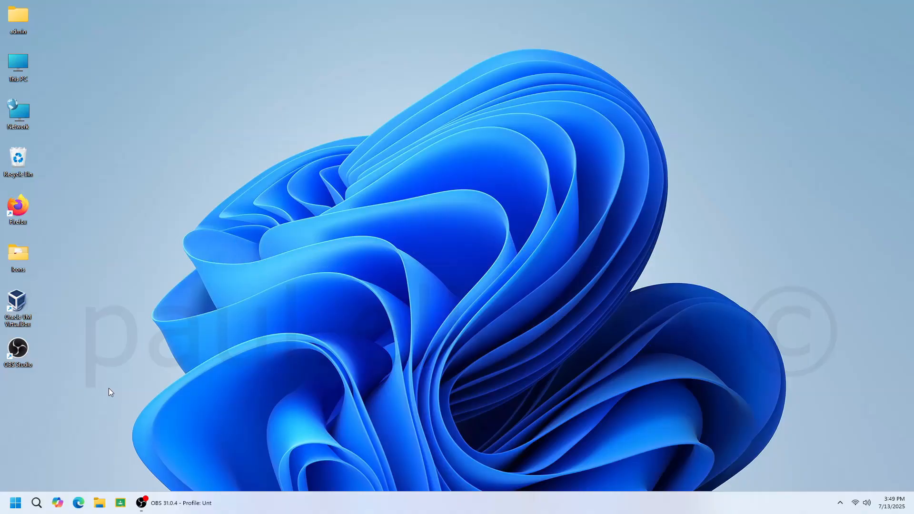
mouse_move(91, 417)
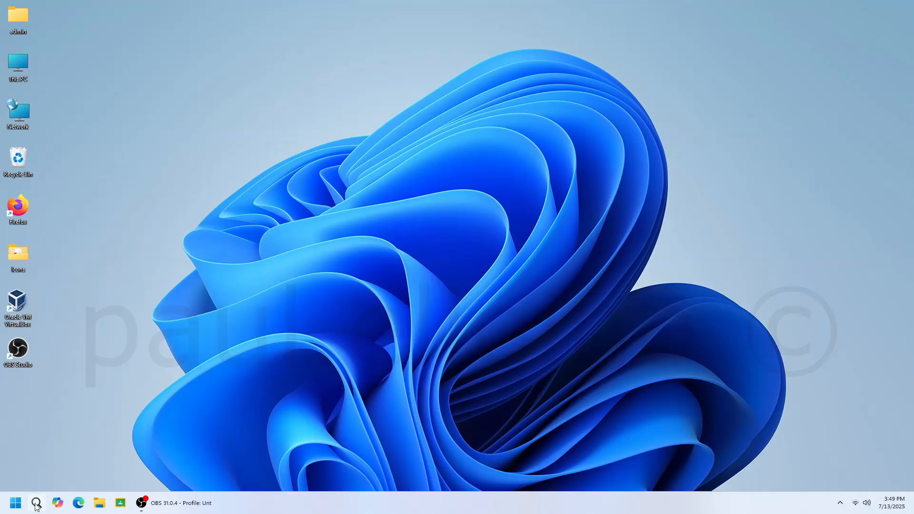
Step: Launch Control Panel from Windows Search using the query 'Control Panel'
left_click(37, 502)
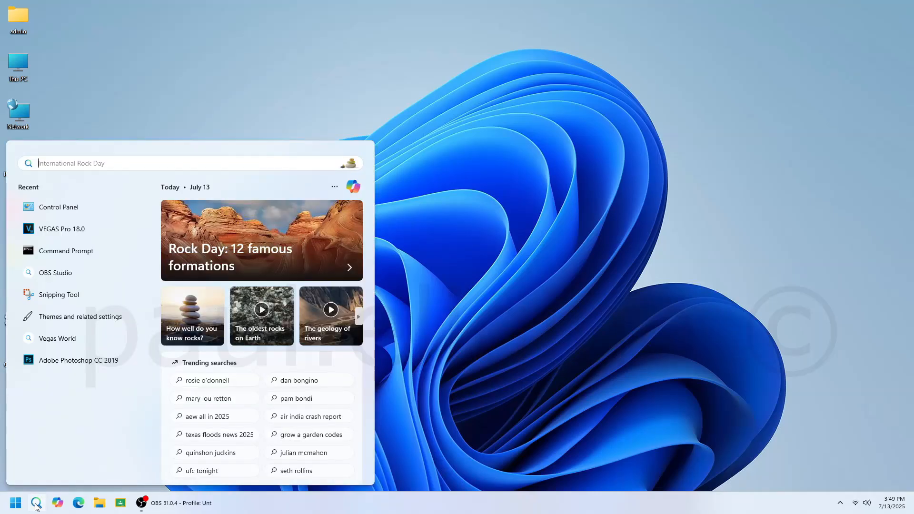
type("Control Panel")
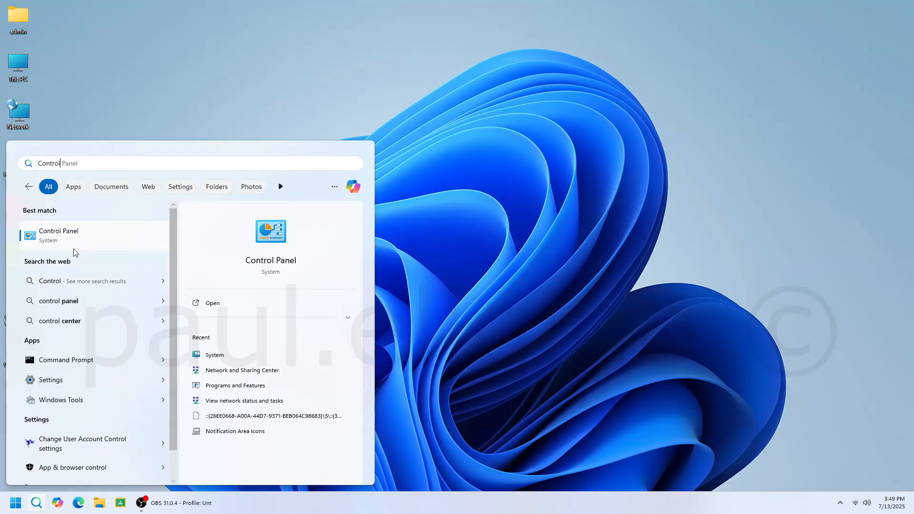
left_click(59, 235)
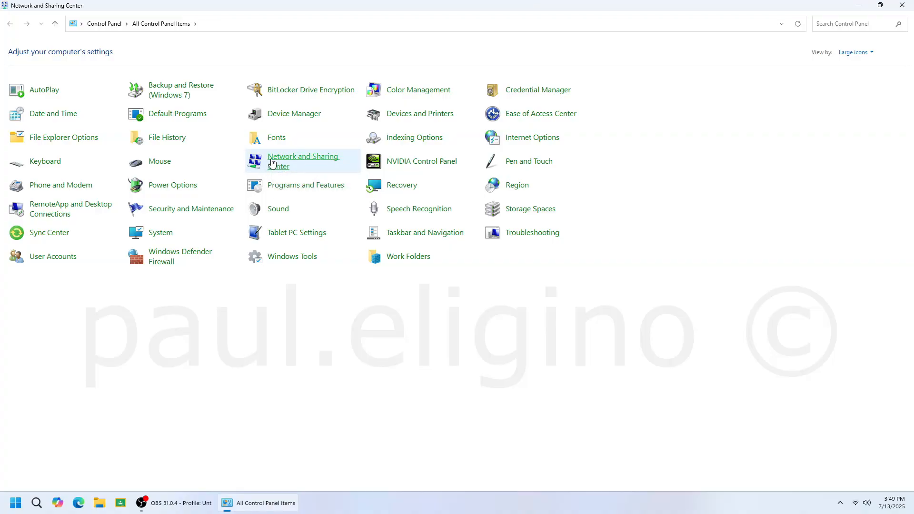
Step: Reach Ethernet Properties via Network and Sharing Center and select Internet Protocol Version 4 (TCP/IPv4)
left_click(303, 161)
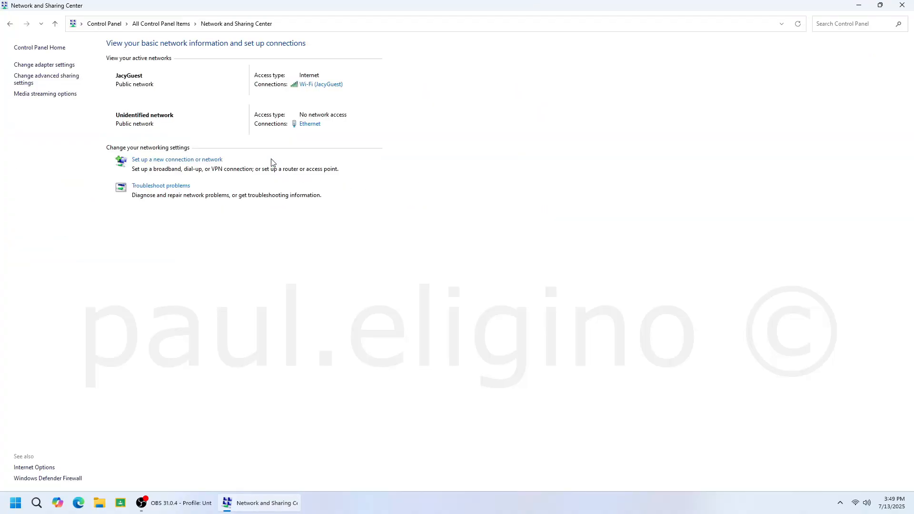
mouse_move(44, 64)
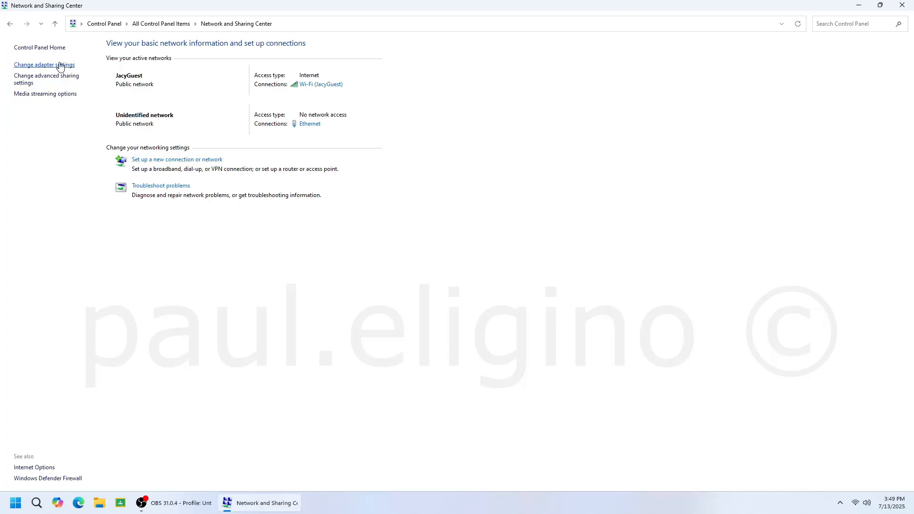
right_click(58, 67)
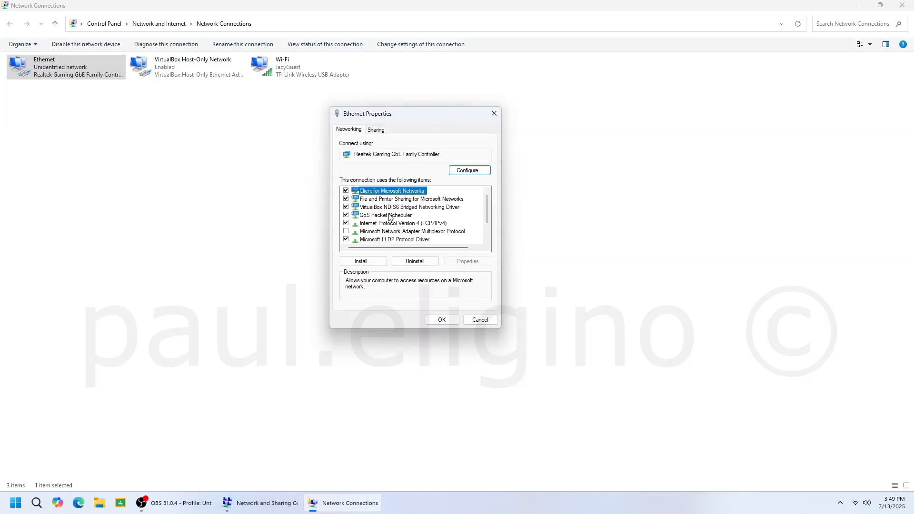
left_click(403, 223)
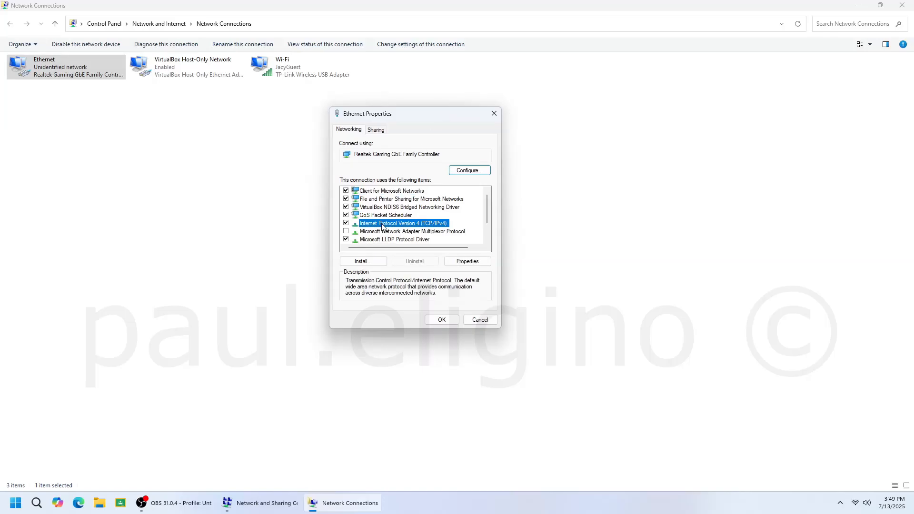
mouse_move(464, 286)
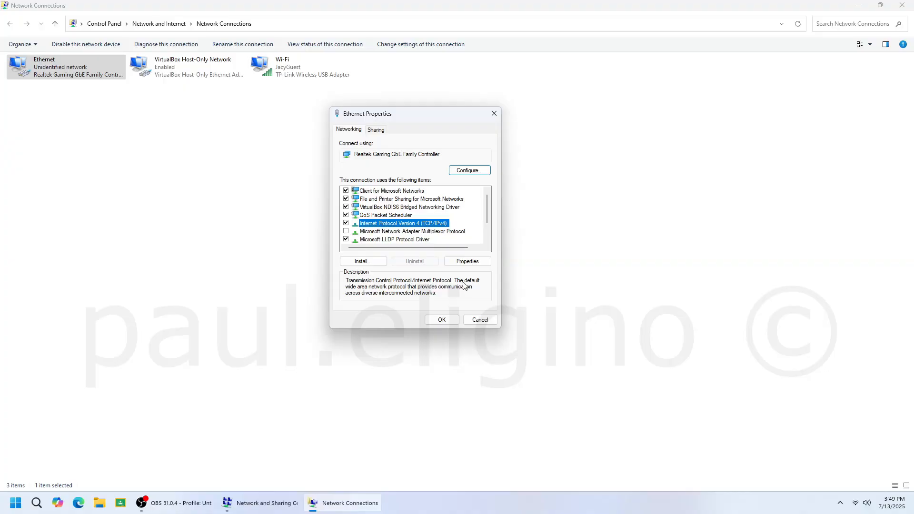
Step: Assign Ethernet a manual address 192.168.1.10, mask 255.255.255.0, gateway 192.168.1.1, DNS 8.8.8.8, and apply it
left_click(466, 261)
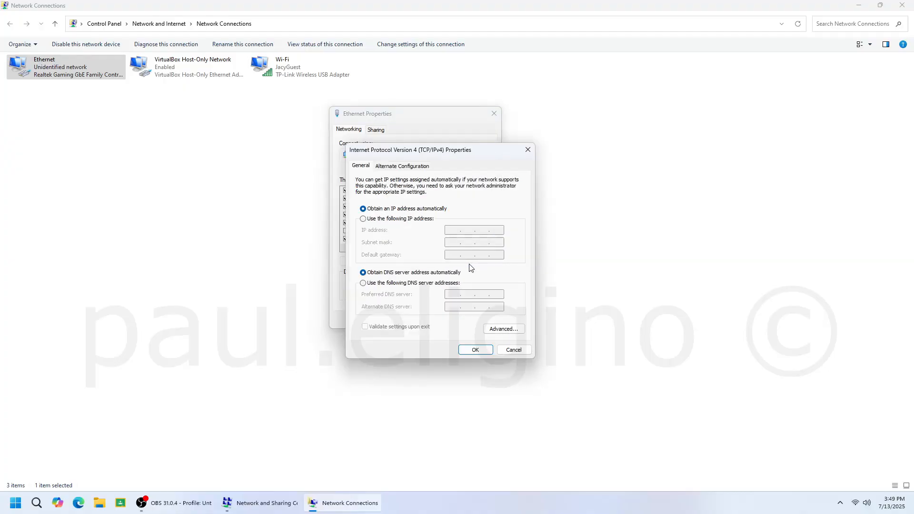
mouse_move(420, 223)
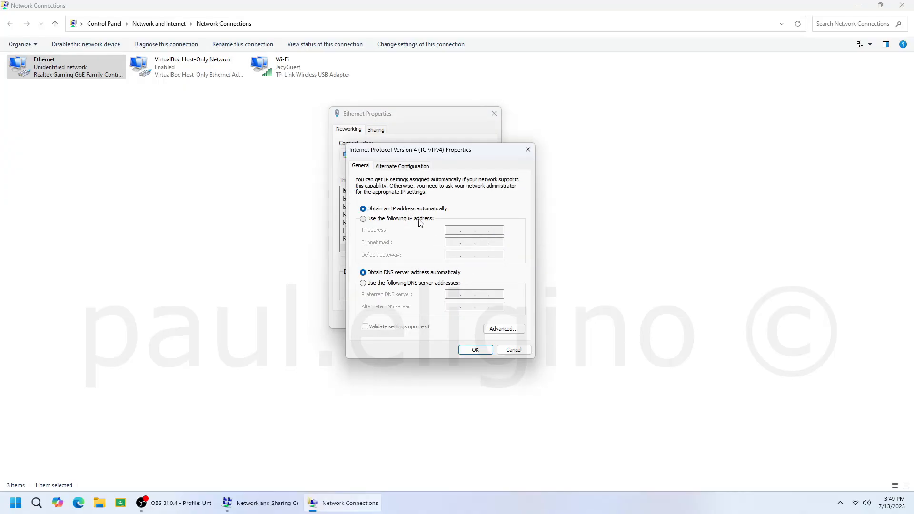
left_click(363, 219)
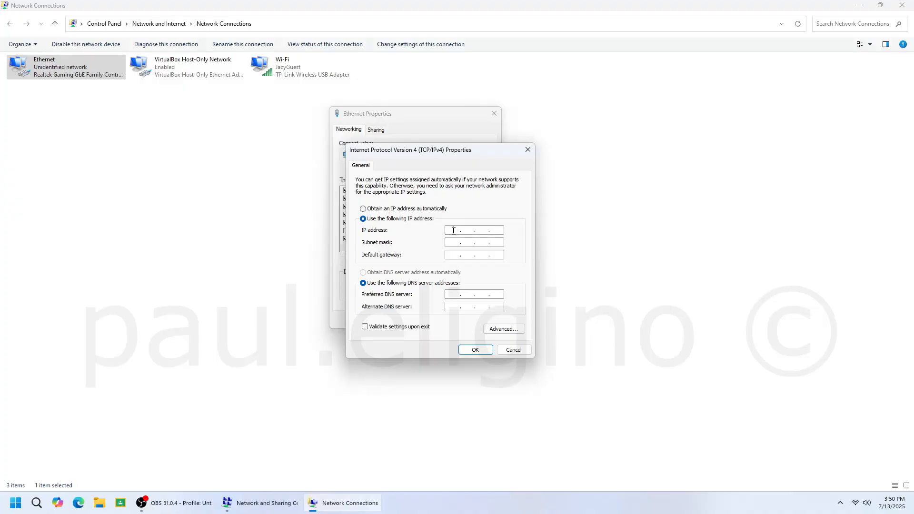
type("192 . 168 . 1 .")
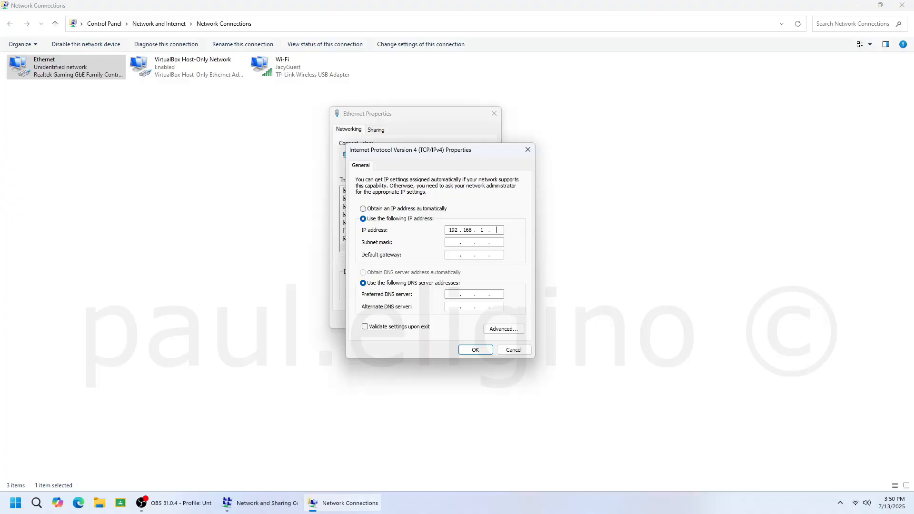
type("10")
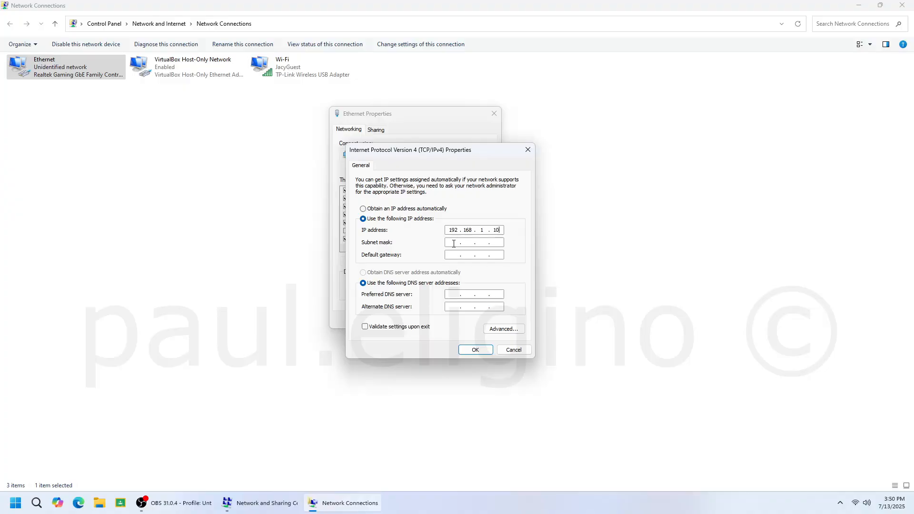
type("255.255.255.0")
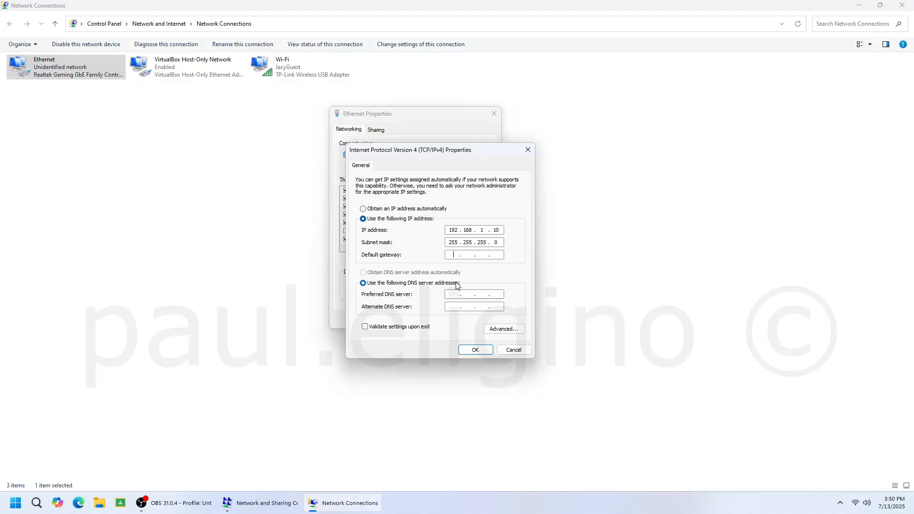
type("192.1")
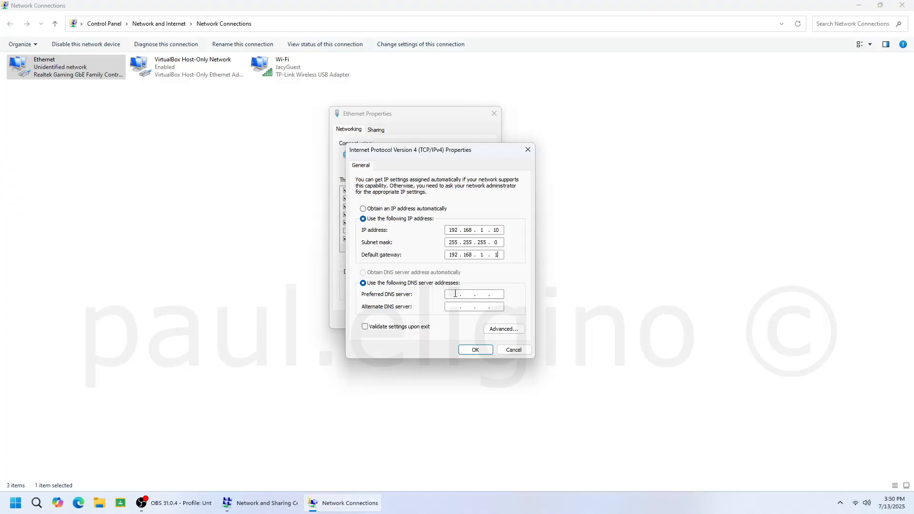
type("8.8.8.8")
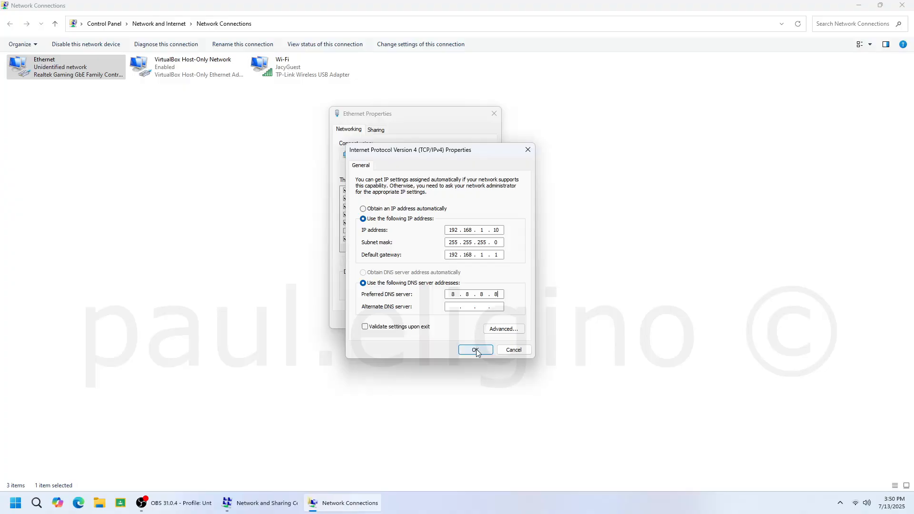
left_click(475, 349)
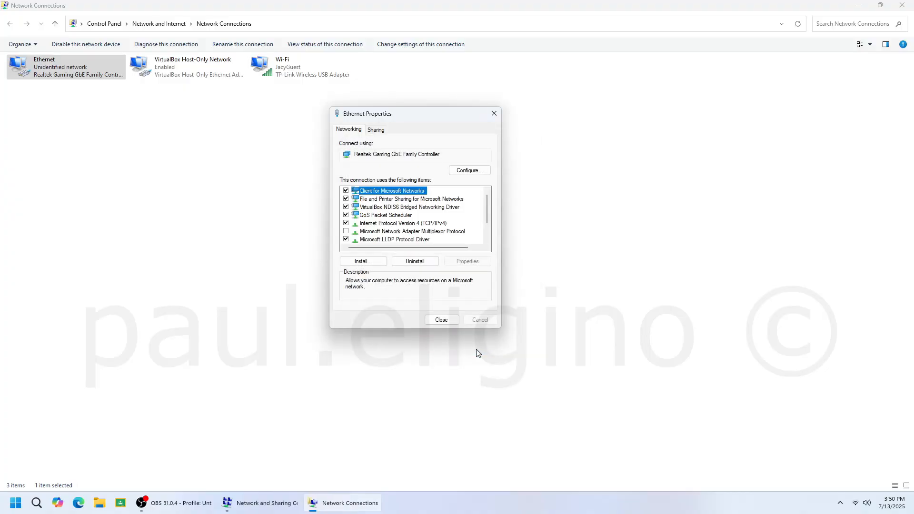
mouse_move(450, 332)
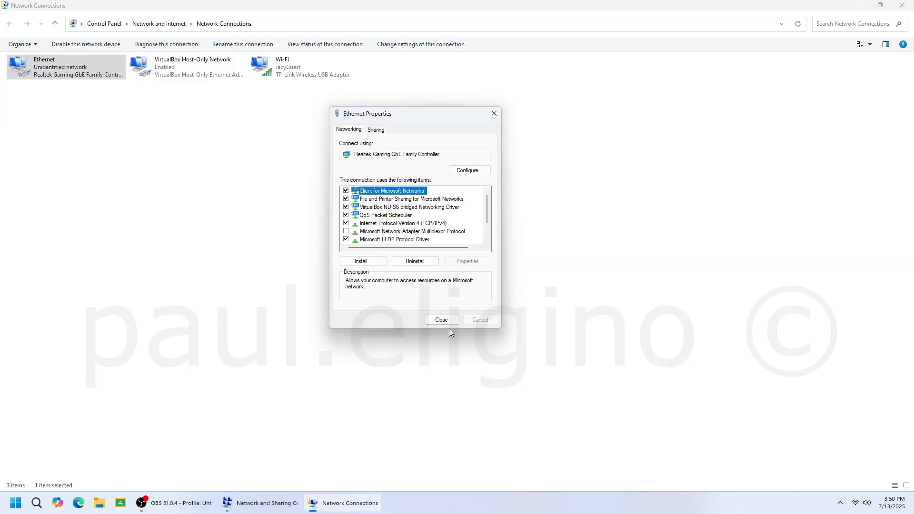
left_click(441, 320)
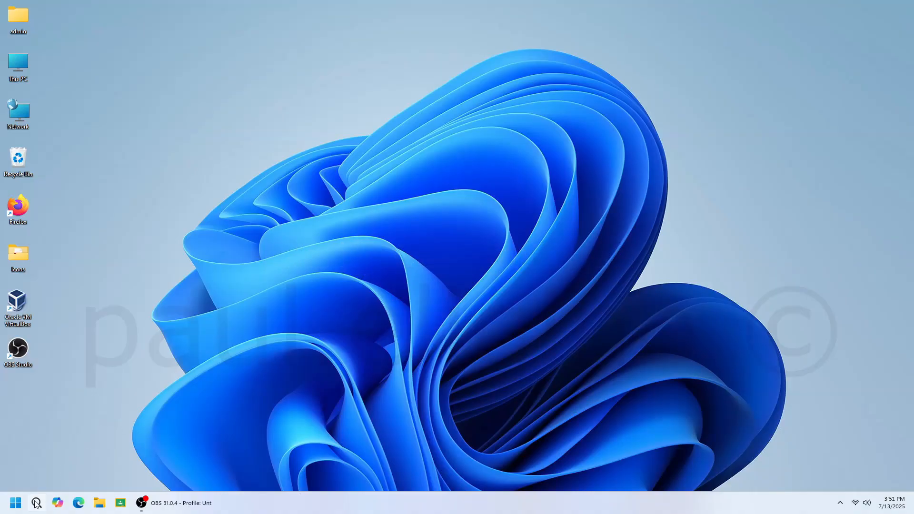
Step: Launch Command Prompt via search for 'cmd' and run ipconfig to view the Ethernet adapter's addressing
left_click(36, 503)
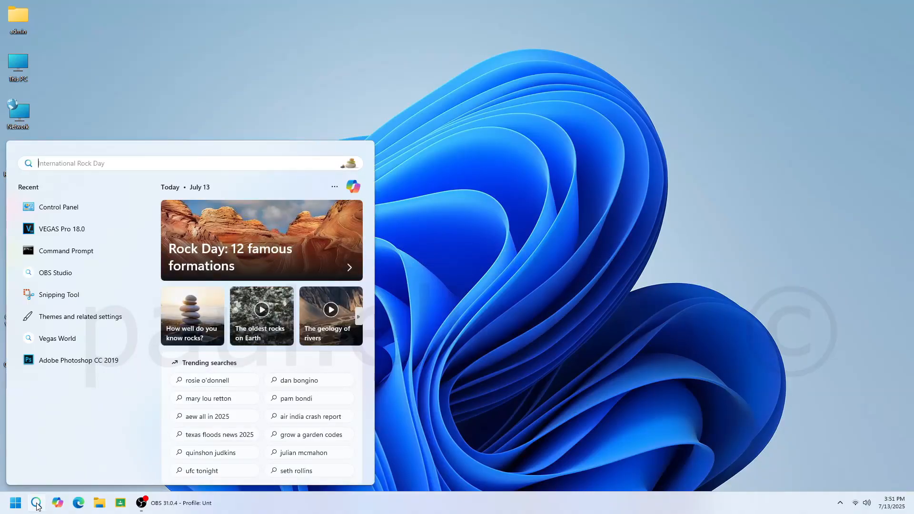
type("cmd")
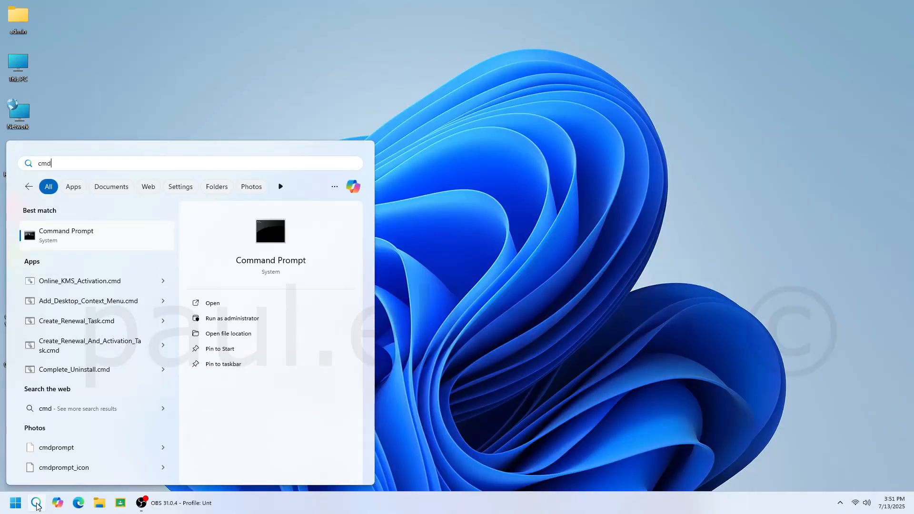
left_click(212, 303)
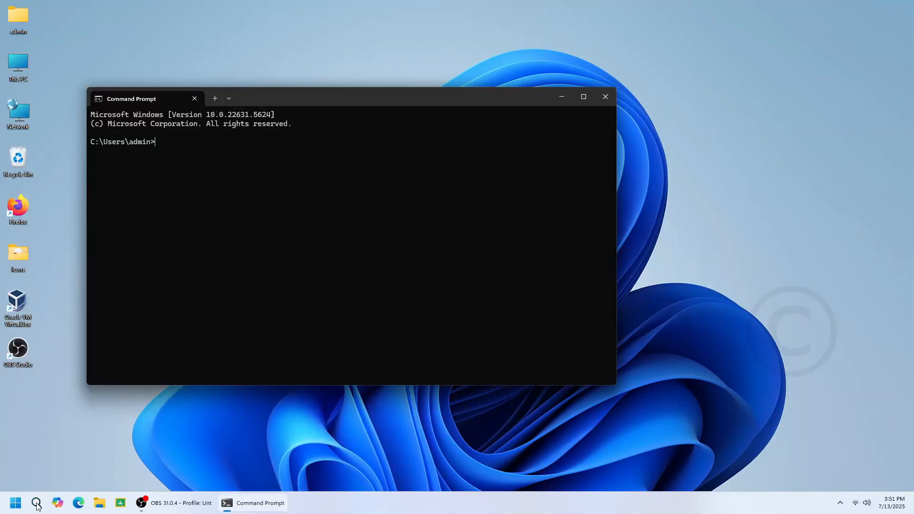
type("ipconfig")
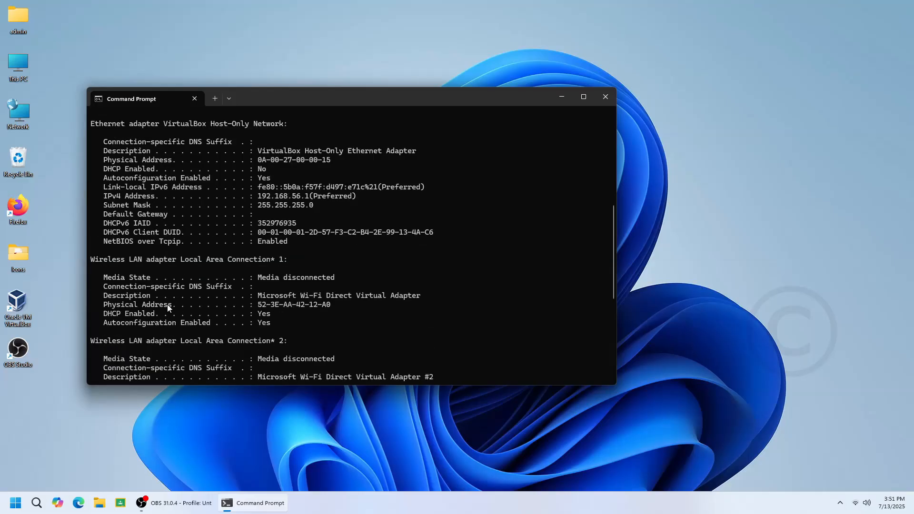
scroll("down", 3)
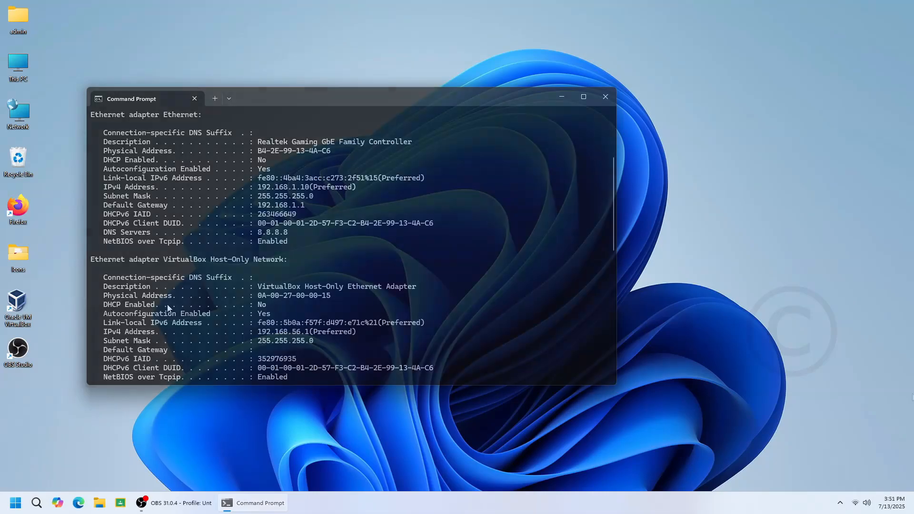
left_click(605, 98)
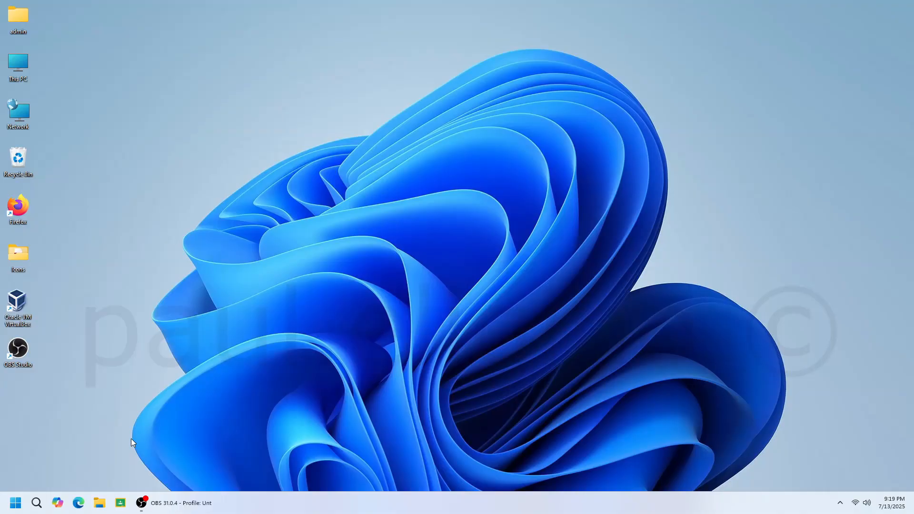
mouse_move(100, 449)
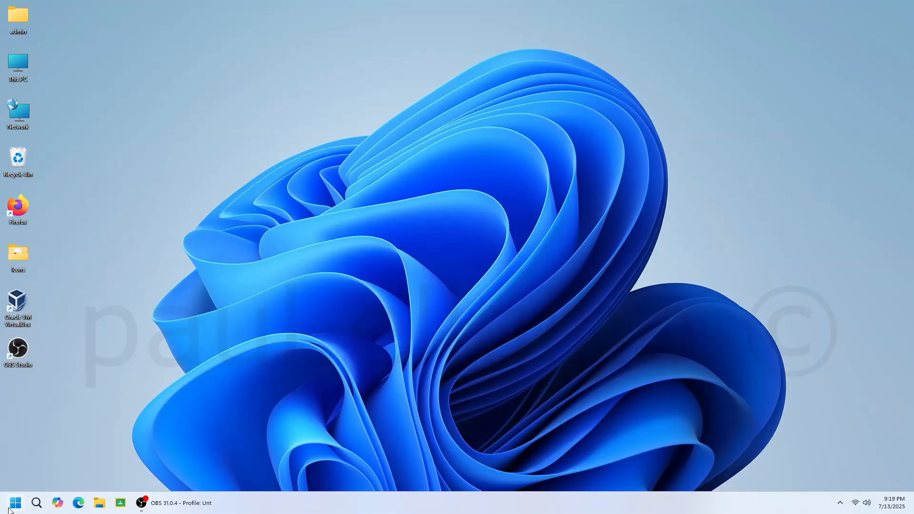
Step: Start a new Command Prompt from the Start menu search for 'cm'
left_click(15, 503)
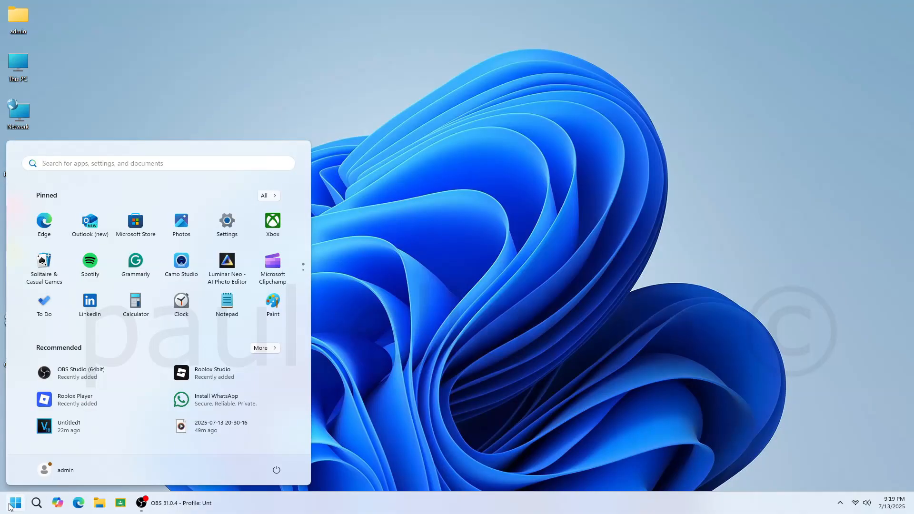
type("cm")
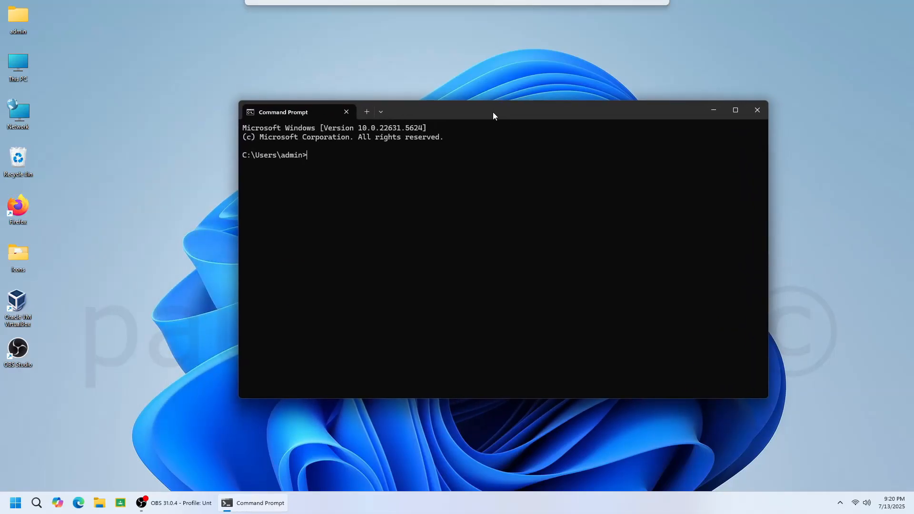
mouse_move(406, 173)
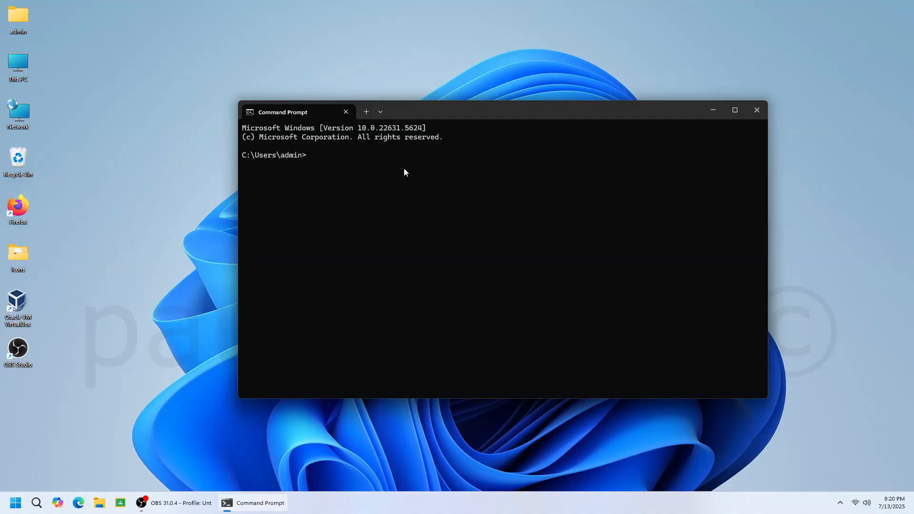
type("pin")
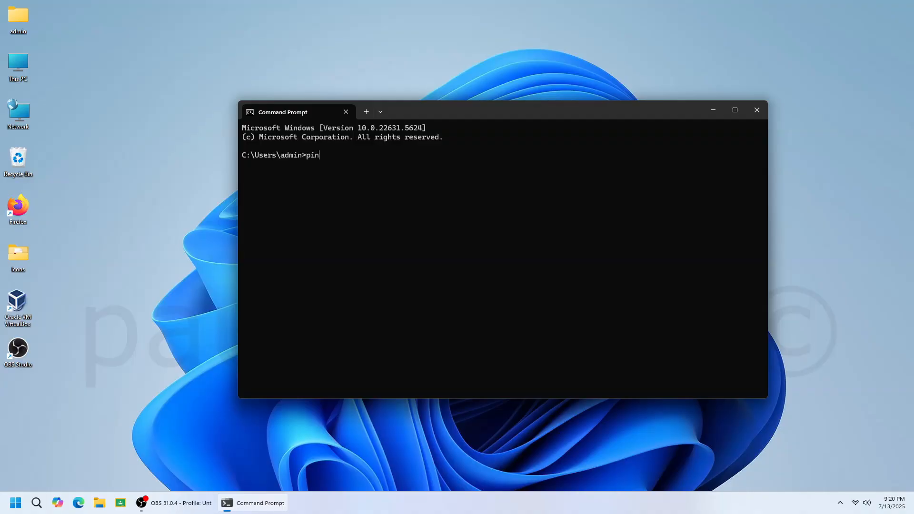
type("g 8.8")
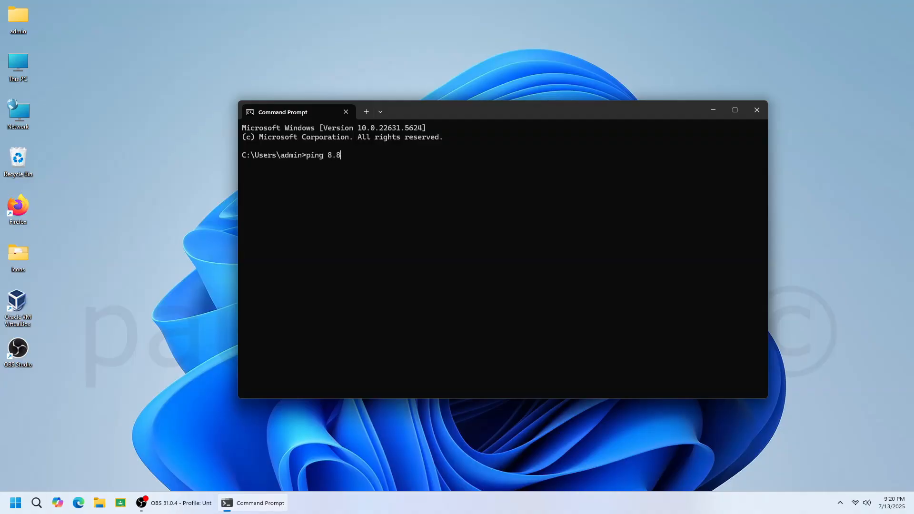
type(".8.8")
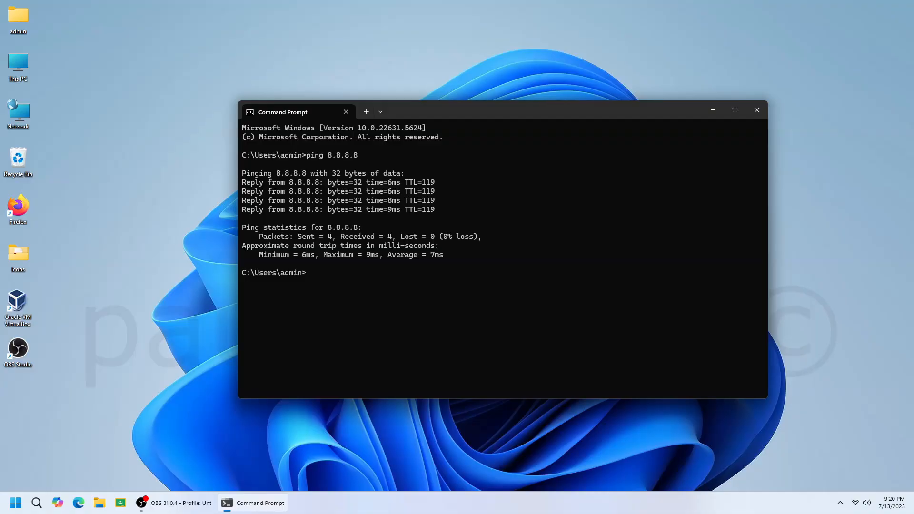
type("ping www")
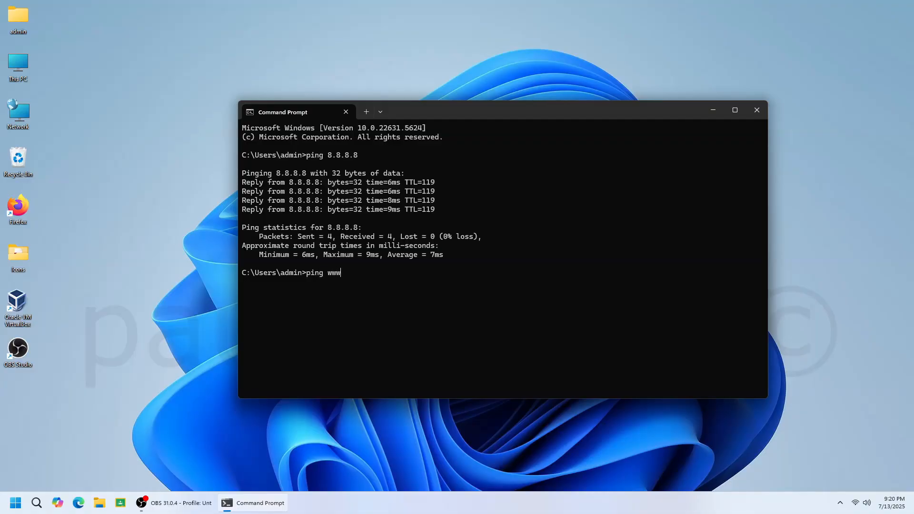
type(".gogole")
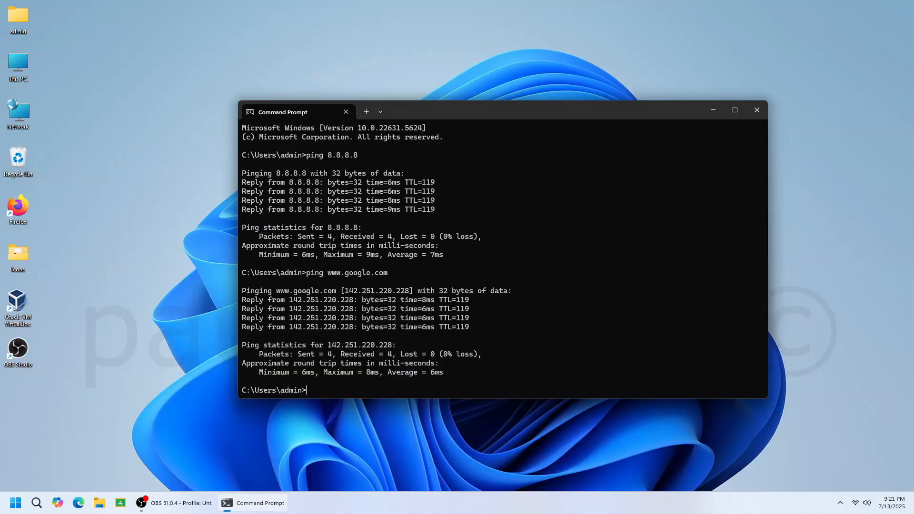
type("ping")
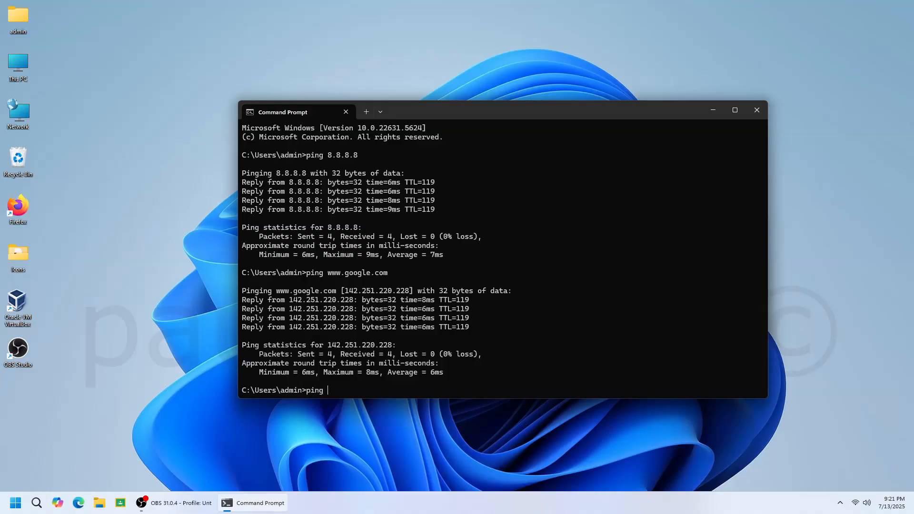
type("-n 1")
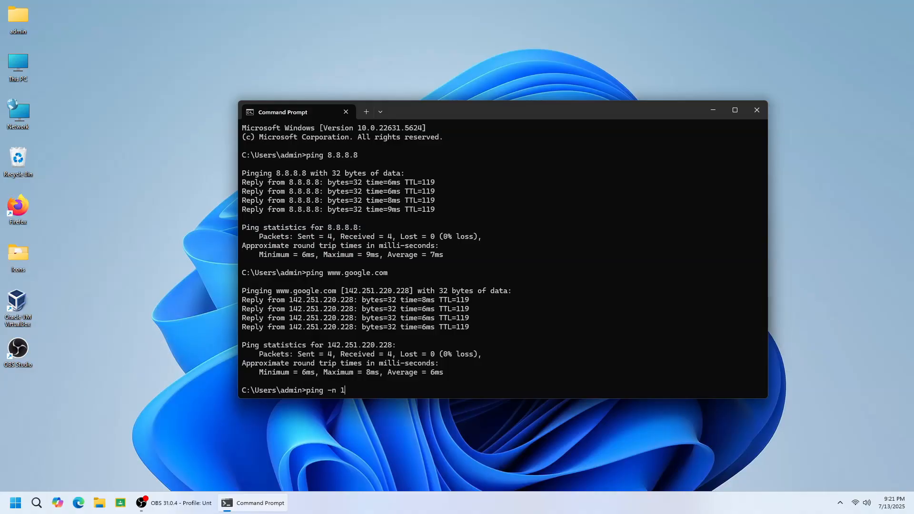
type("0 www.google.co")
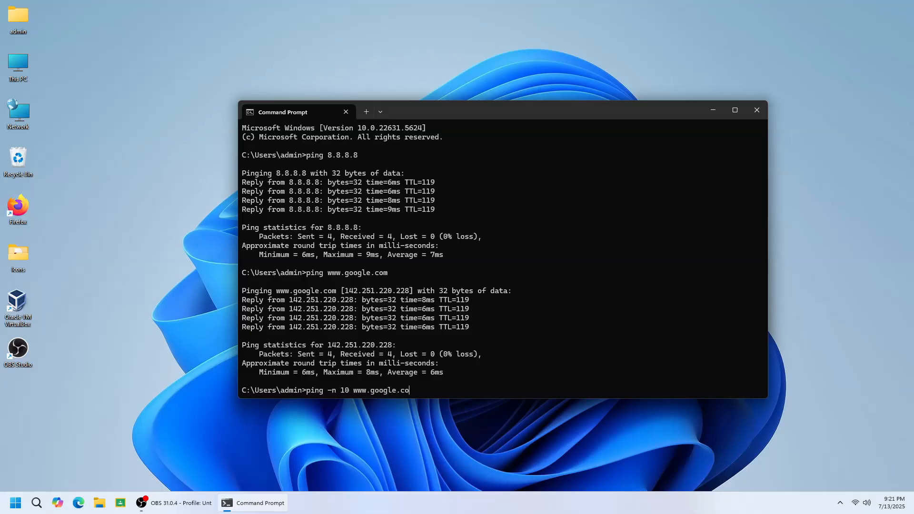
key("enter")
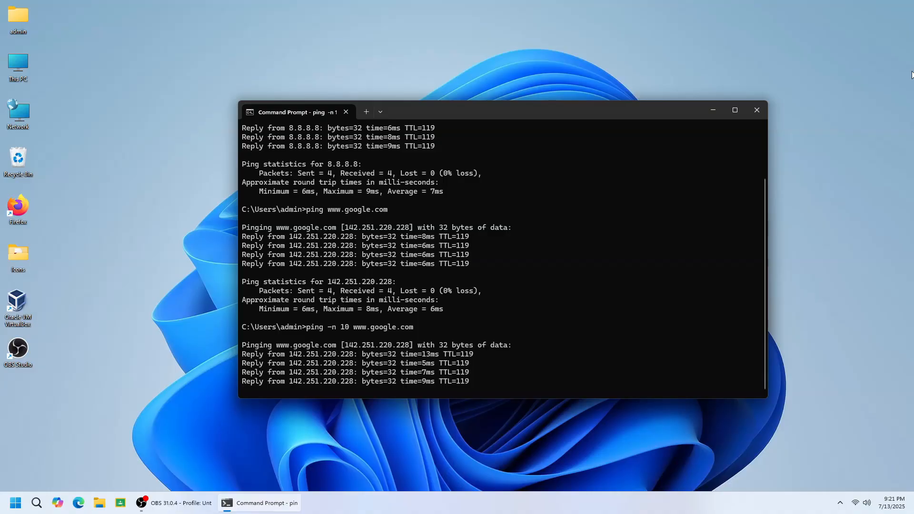
scroll("down", 3)
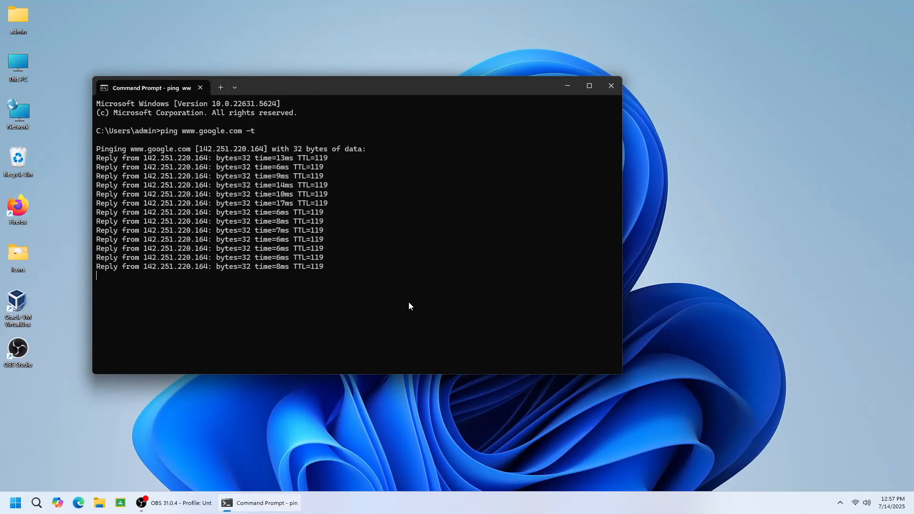
key("ctrl+c")
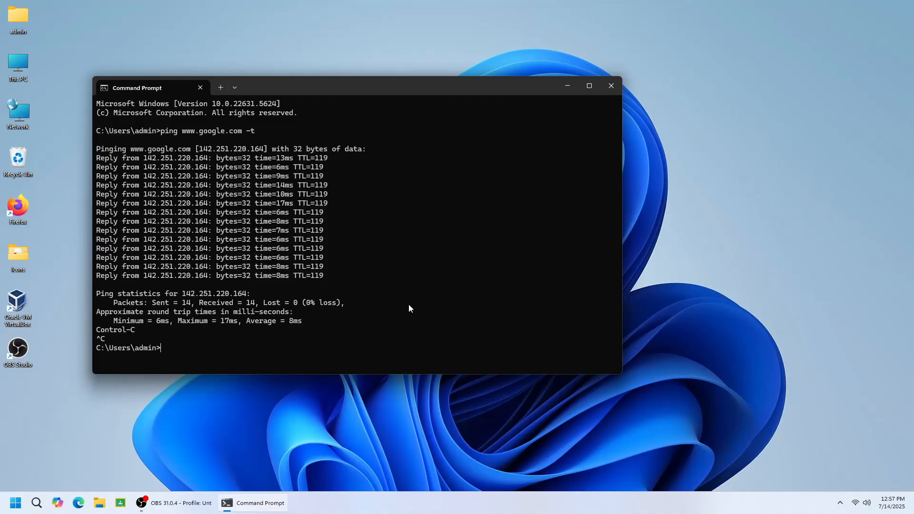
type("ping www.google.com -t")
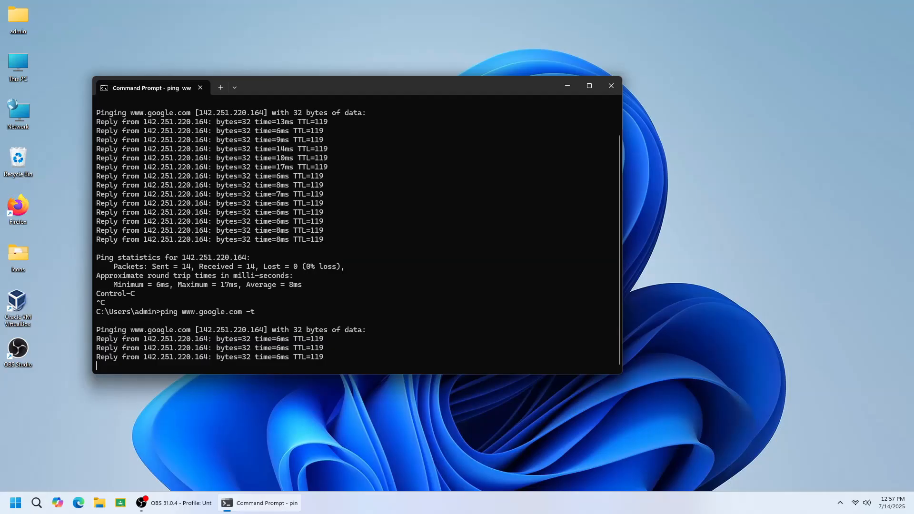
key("ctrl+c")
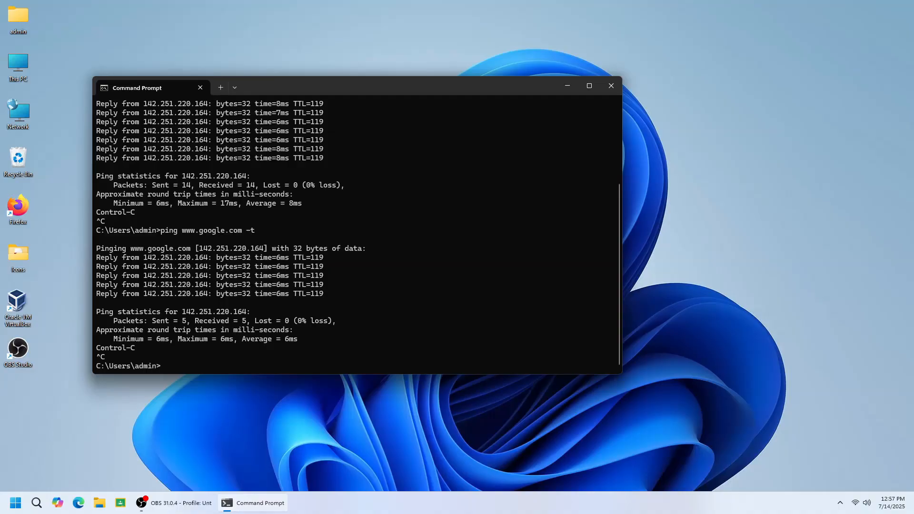
Step: Enter tracert 8.8.8.8 at the prompt without running it yet
type("tracert 8")
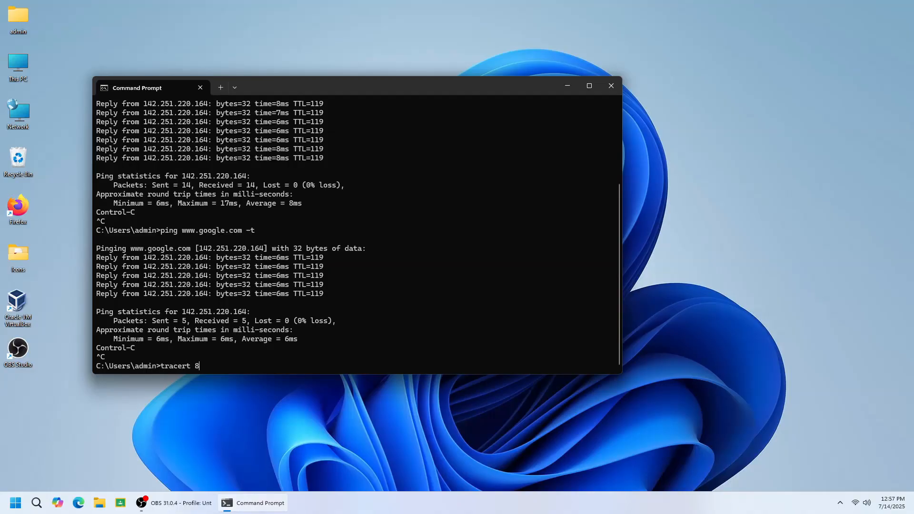
type(".8.8.8")
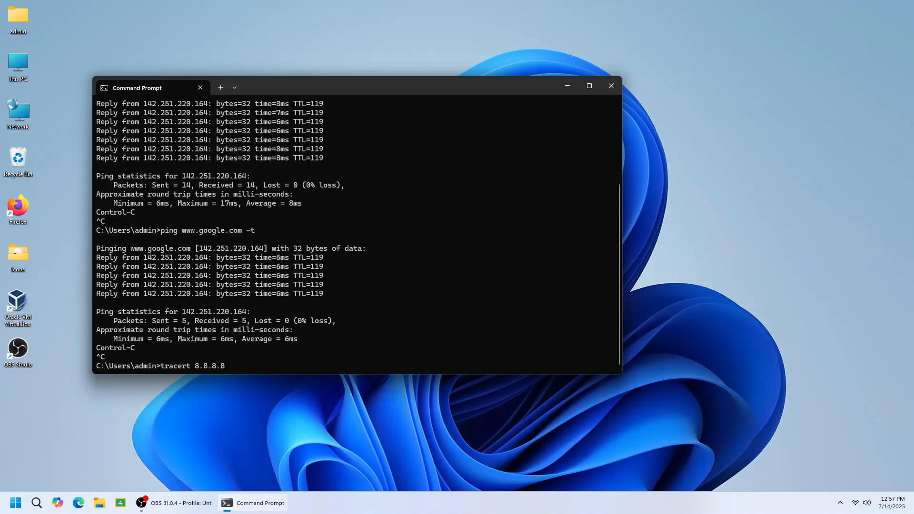